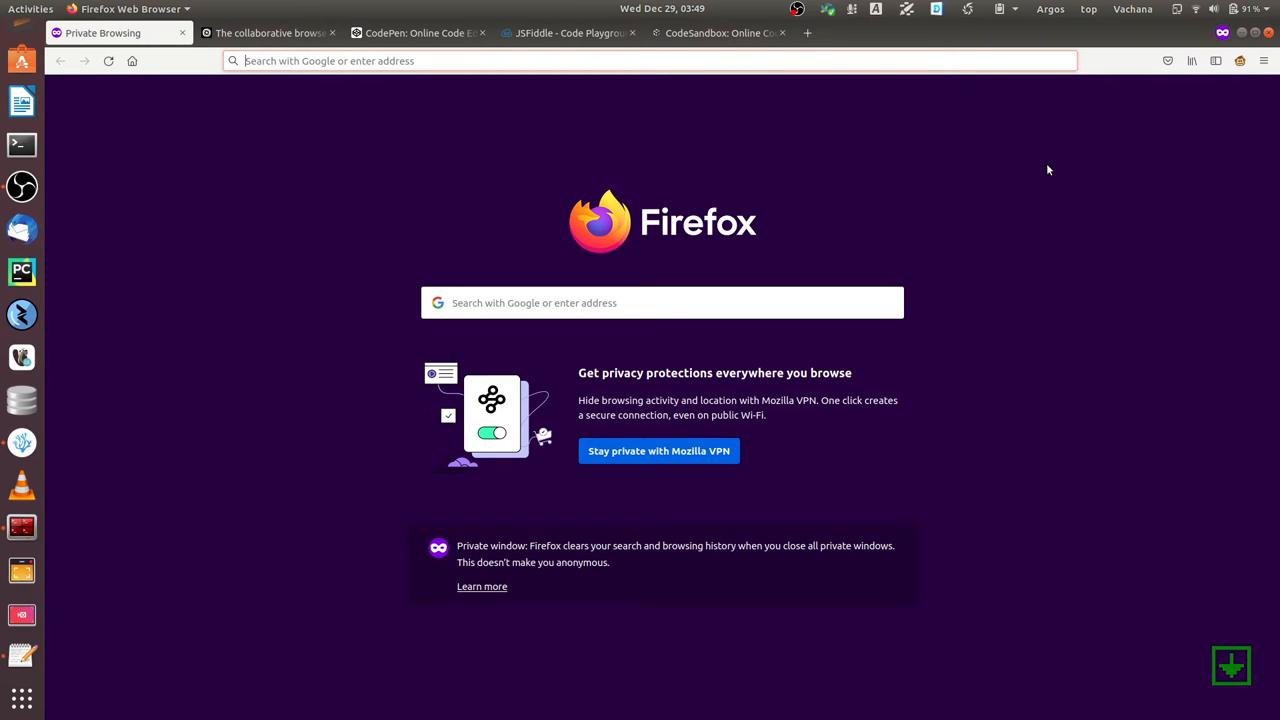
mouse_move(990, 398)
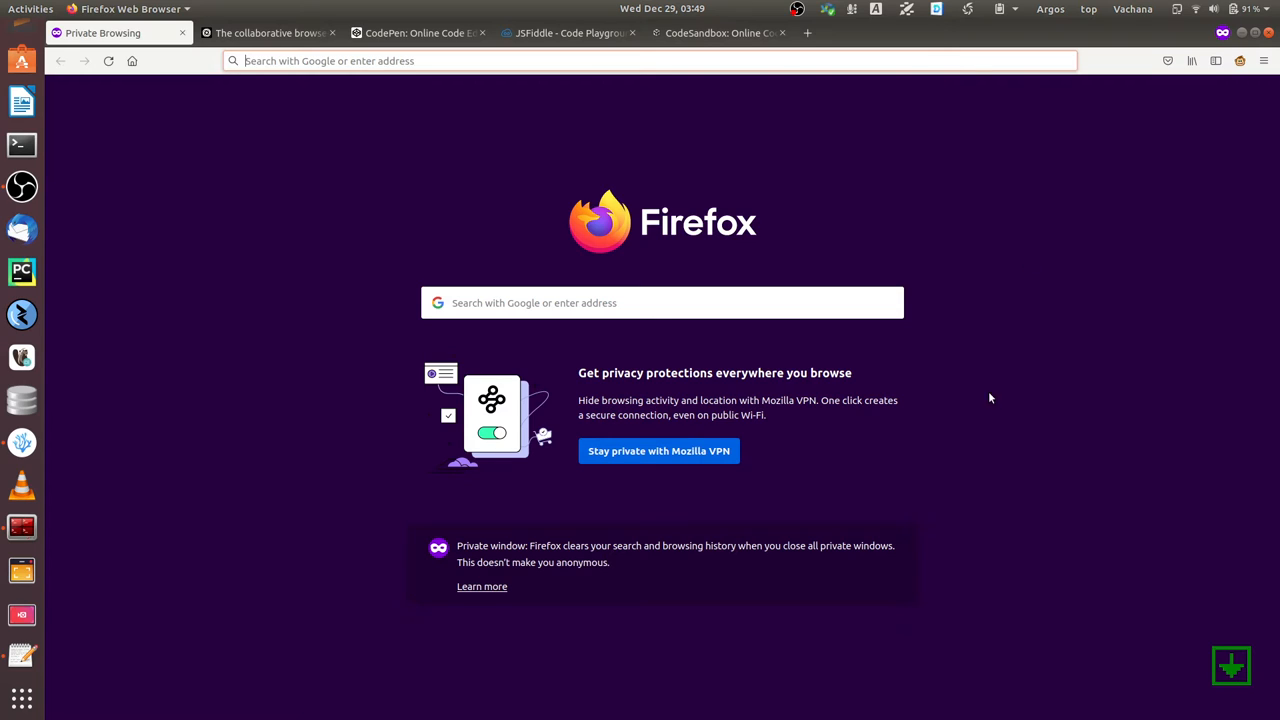
mouse_move(542, 544)
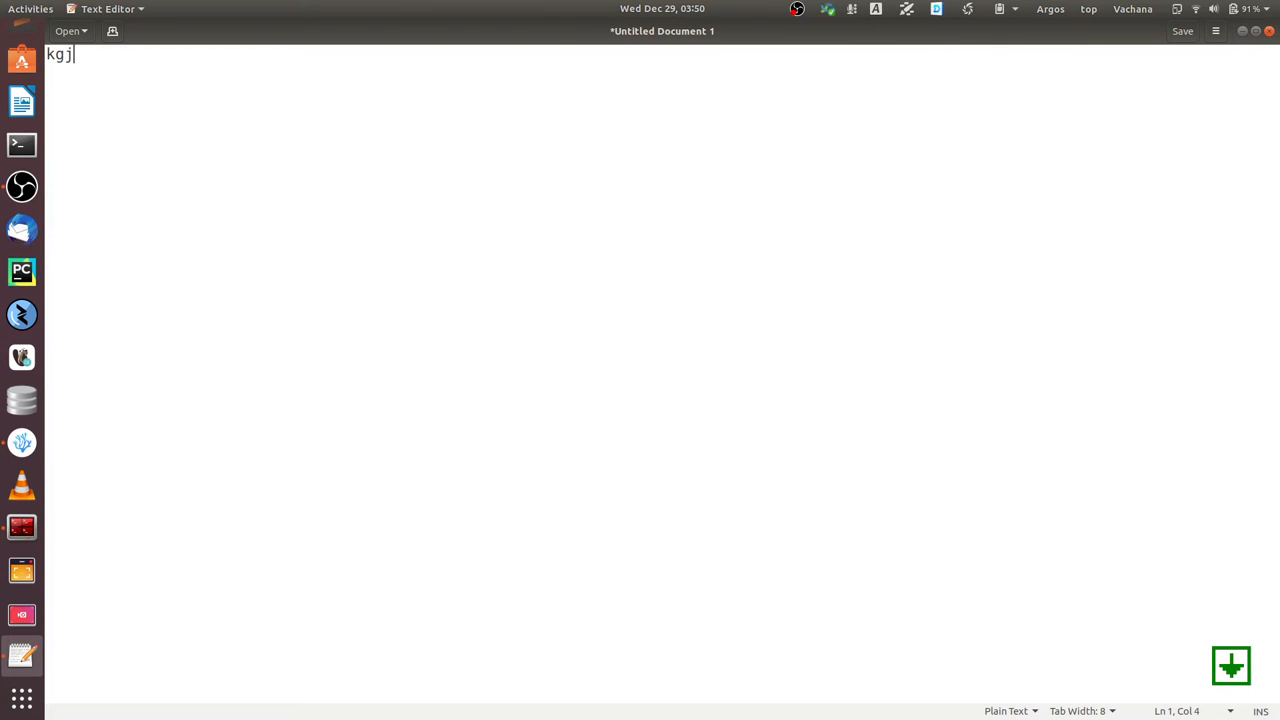
Step: Switch from the gedit window to Firefox showing the Replit homepage
type("gfjh")
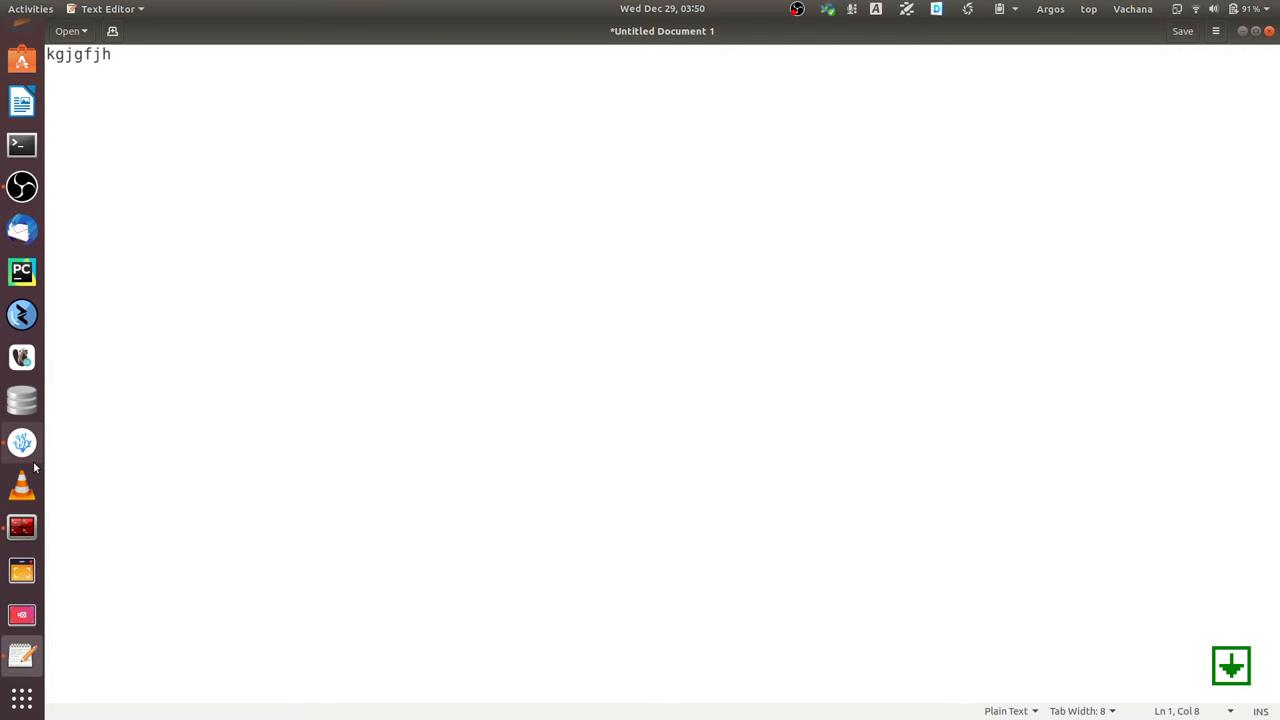
mouse_move(22, 442)
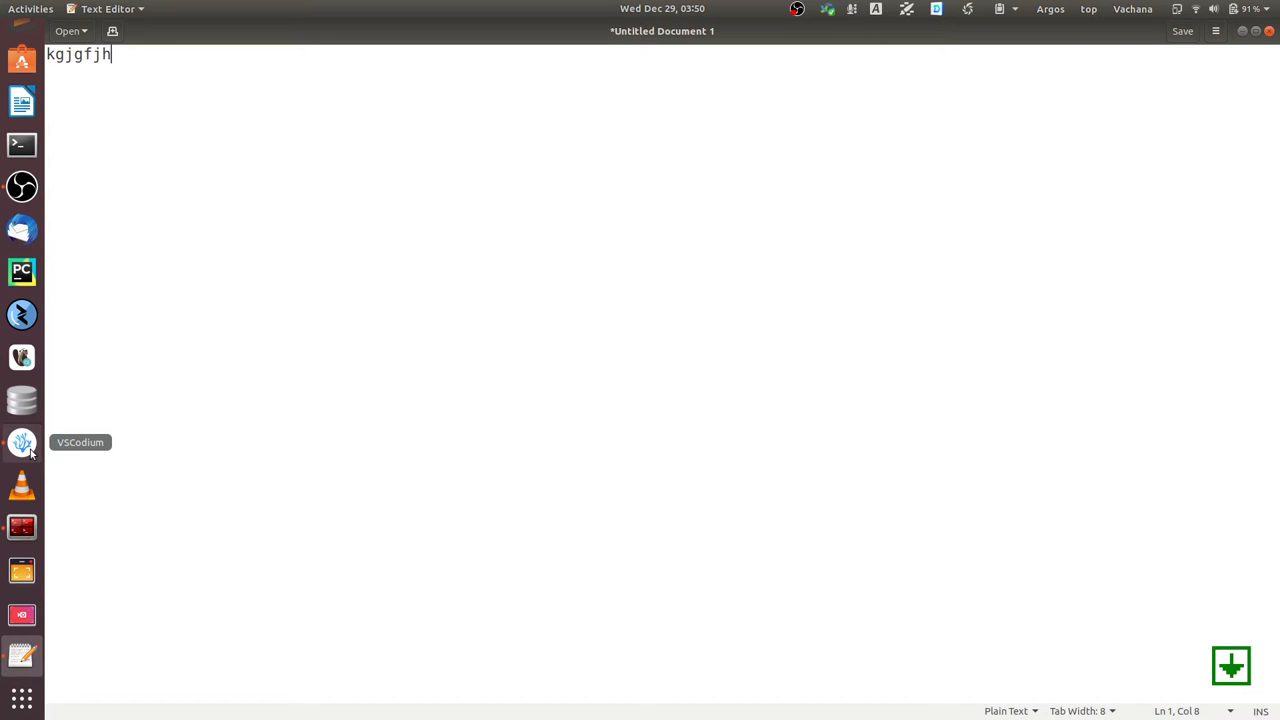
left_click(22, 442)
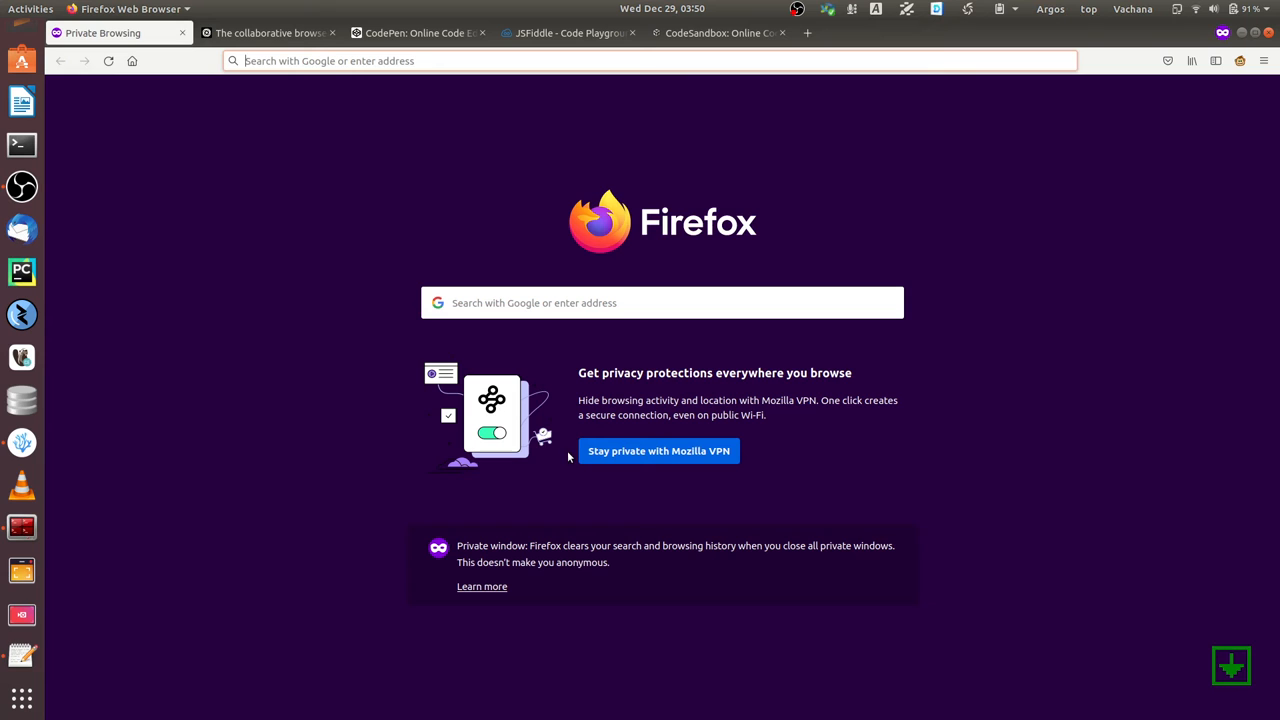
mouse_move(268, 32)
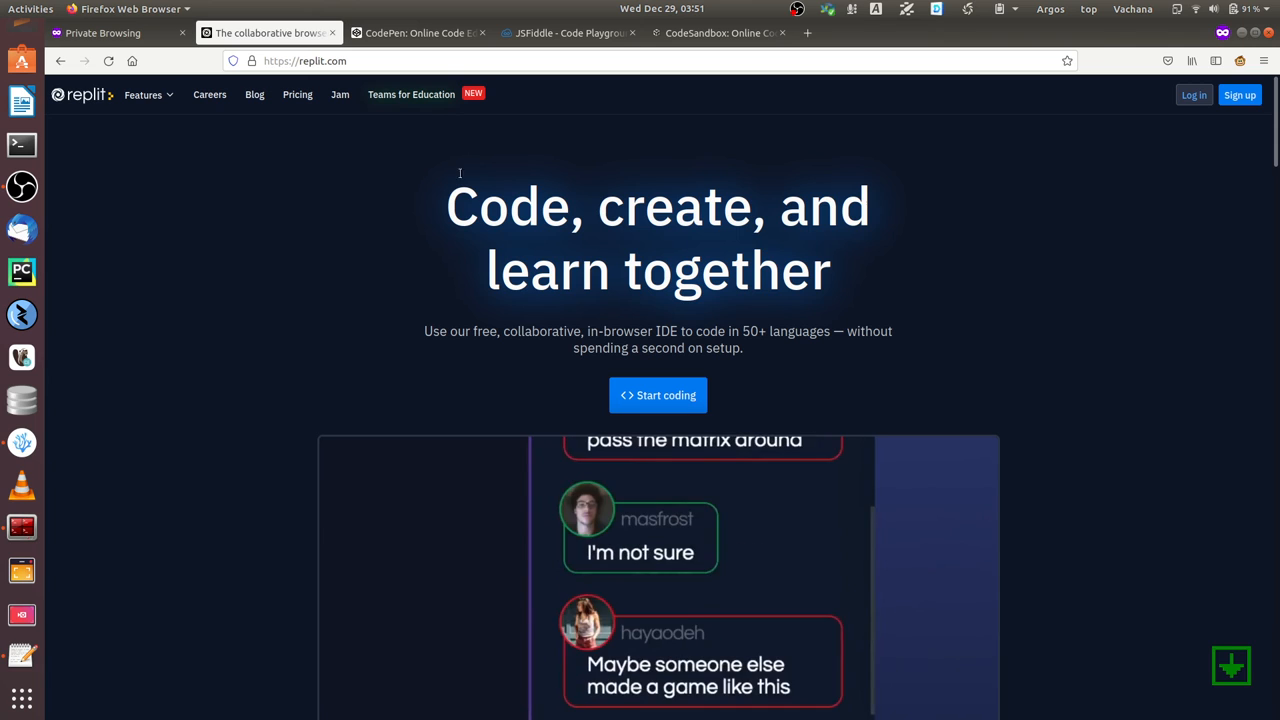
Step: View the CodePen, JSFiddle and CodeSandbox homepages in turn via their tabs
left_click(418, 32)
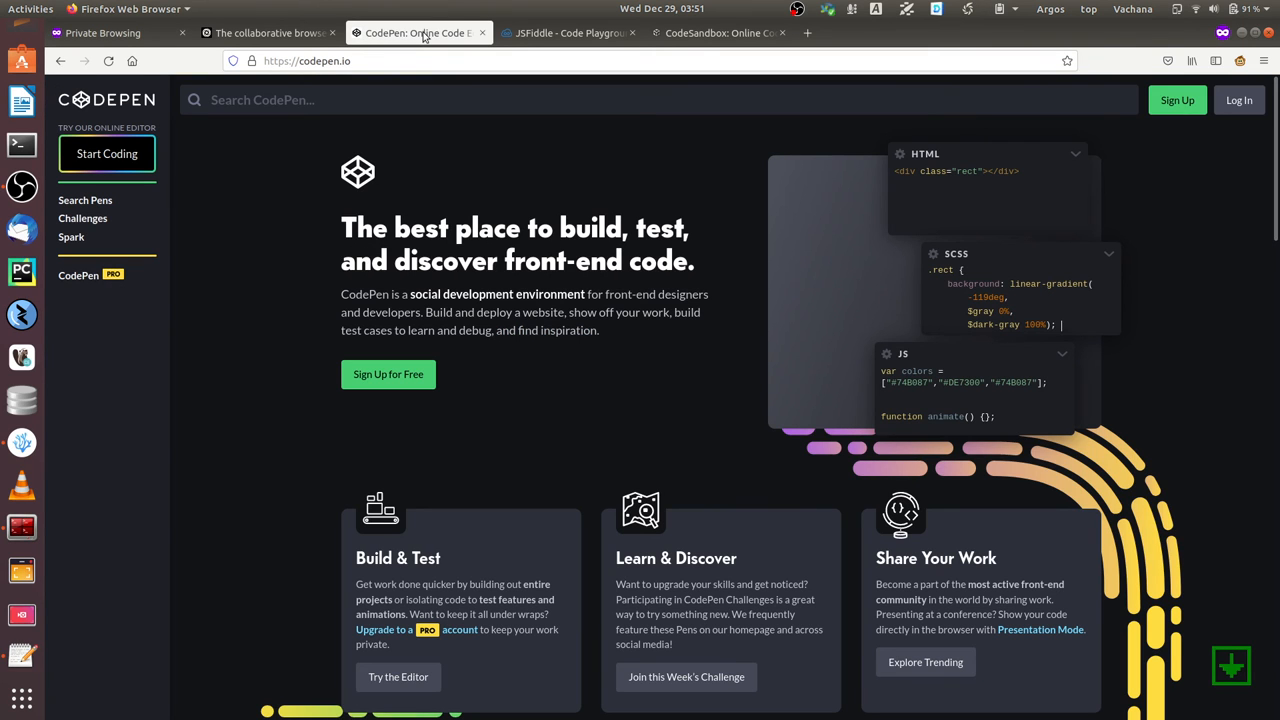
left_click(568, 32)
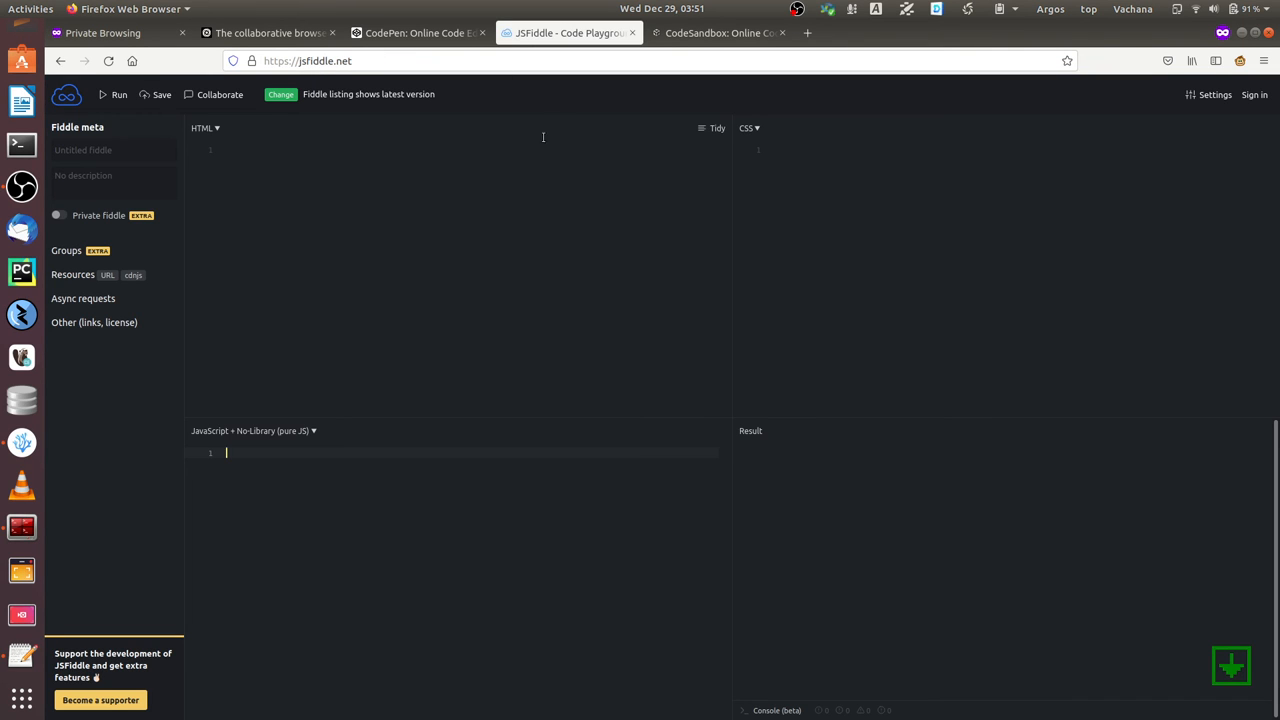
left_click(718, 32)
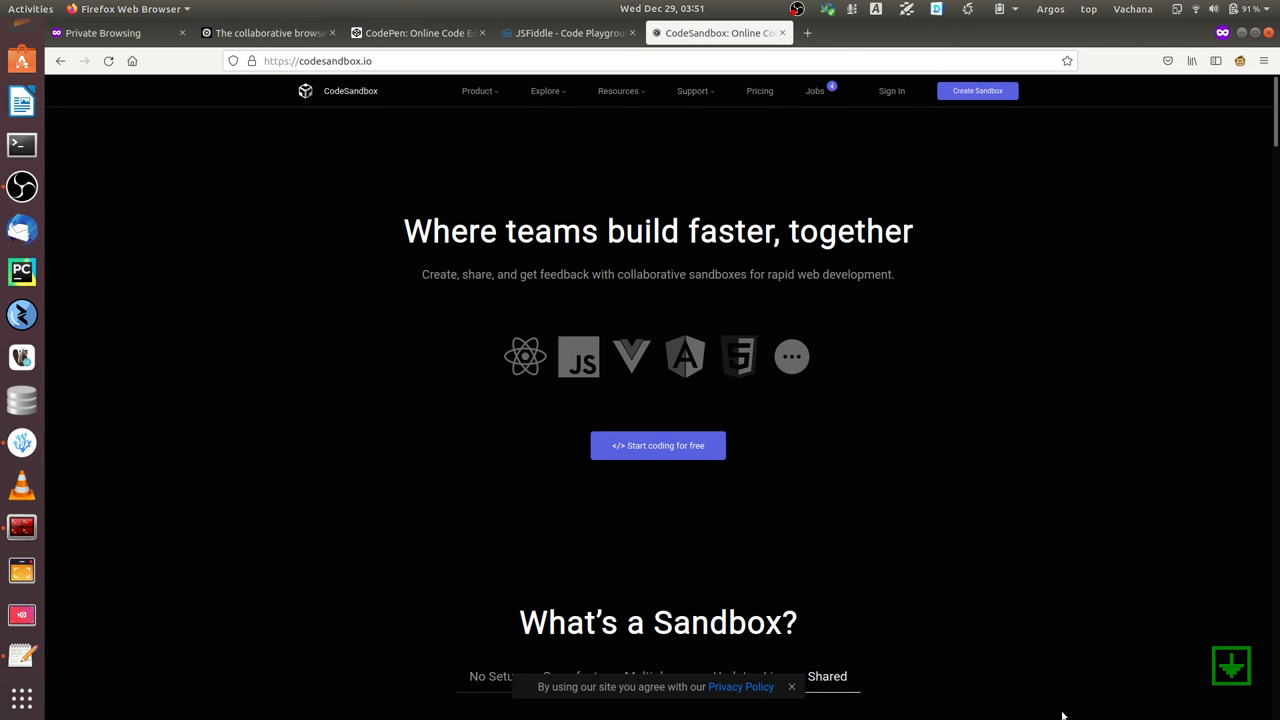